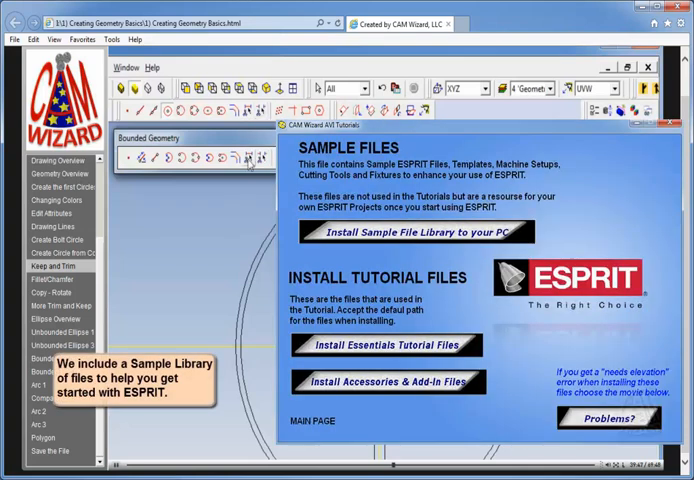
{"action": "mouse_move", "coordinate": [250, 160]}
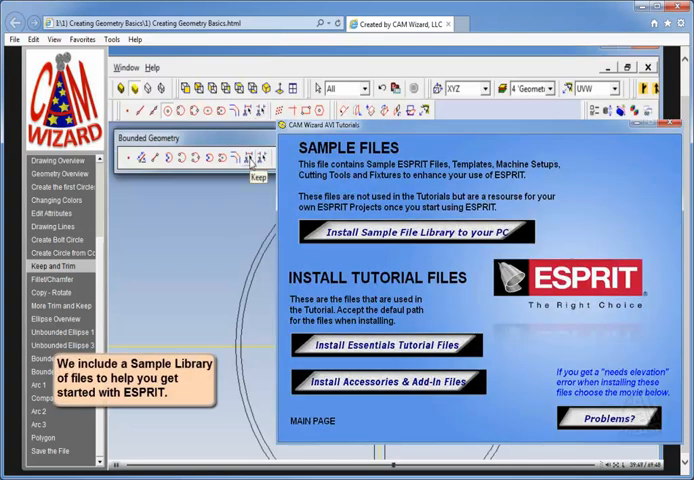
Step: Leave the Sample Files page for the Creating Geometry drawing with circular geometry
{"action": "left_click", "coordinate": [630, 124]}
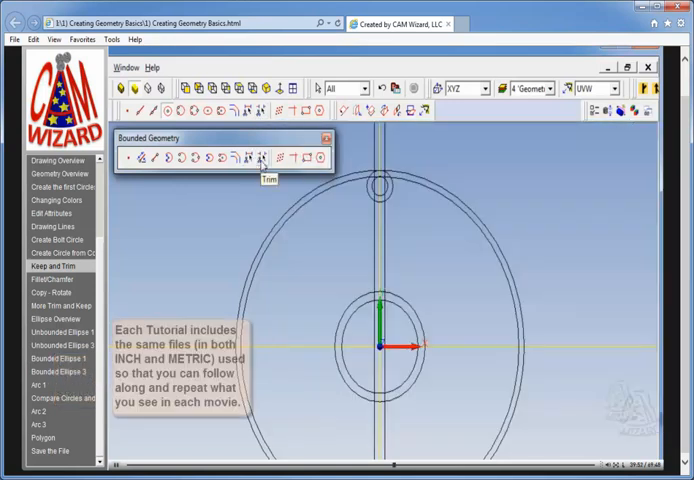
{"action": "mouse_move", "coordinate": [248, 158]}
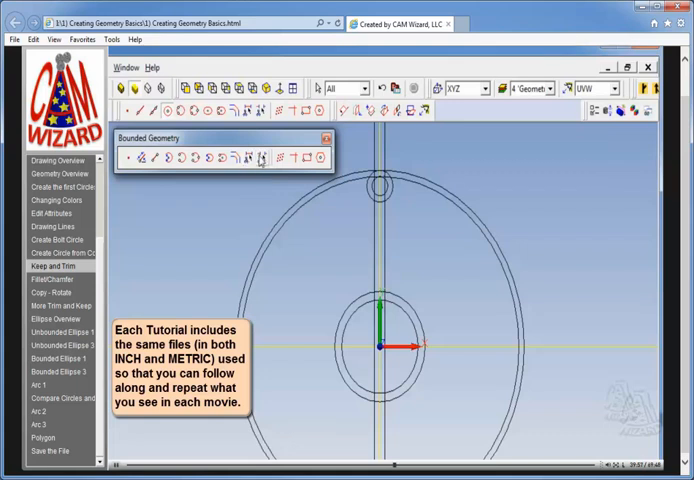
{"action": "mouse_move", "coordinate": [260, 160]}
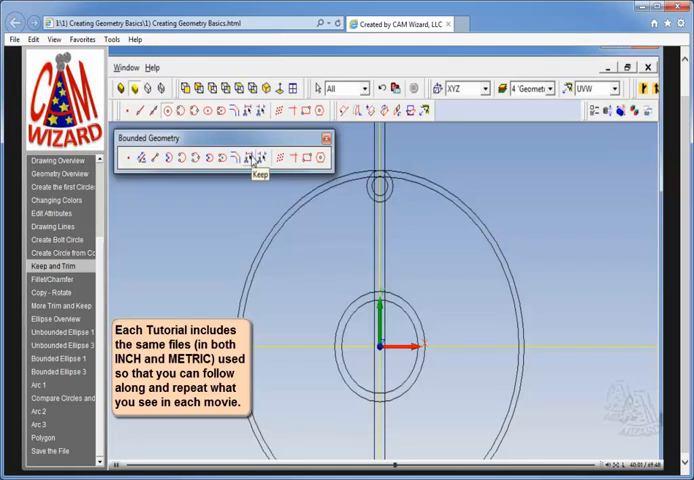
{"action": "mouse_move", "coordinate": [260, 158]}
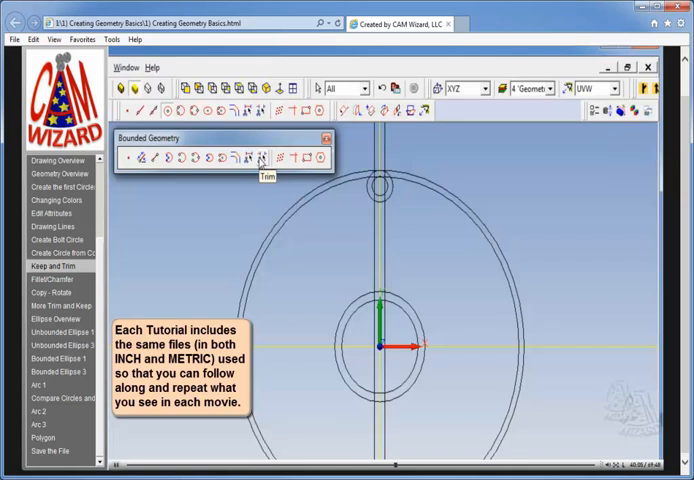
{"action": "mouse_move", "coordinate": [256, 158]}
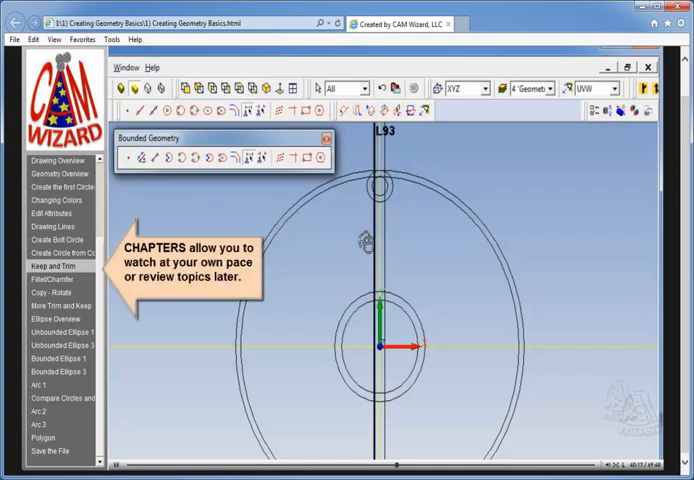
{"action": "mouse_move", "coordinate": [356, 230]}
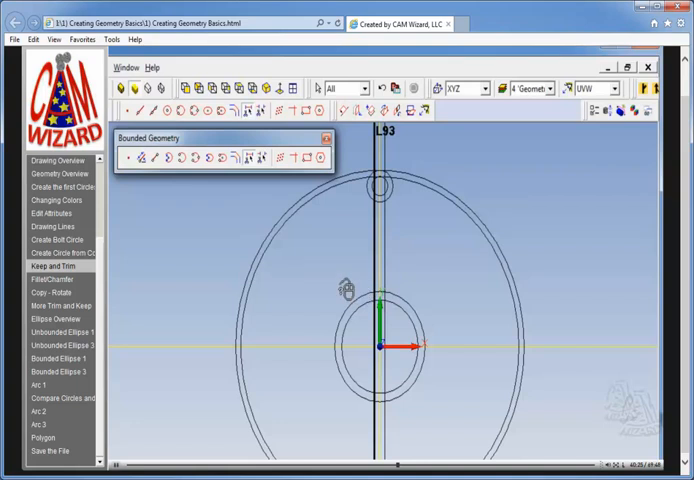
{"action": "mouse_move", "coordinate": [346, 242]}
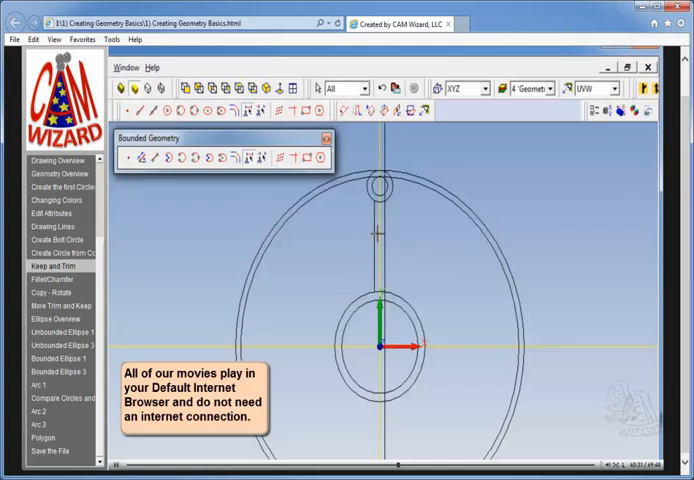
{"action": "mouse_move", "coordinate": [258, 158]}
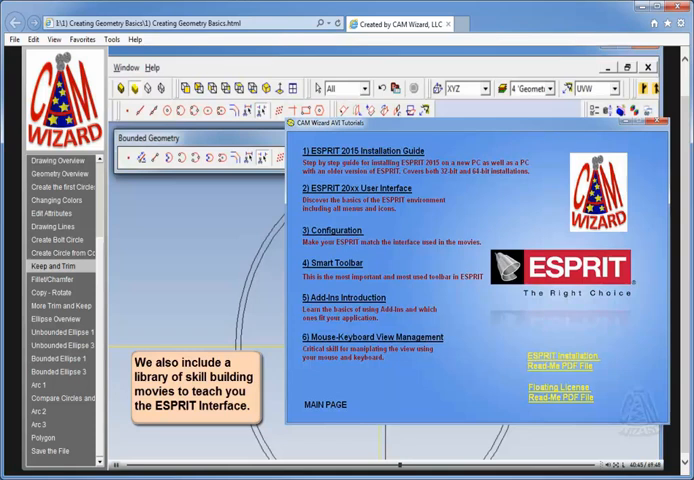
{"action": "mouse_move", "coordinate": [388, 98]}
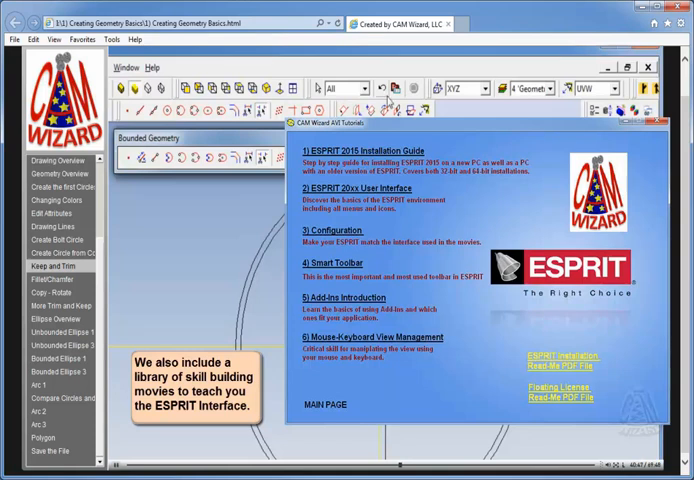
{"action": "mouse_move", "coordinate": [386, 90]}
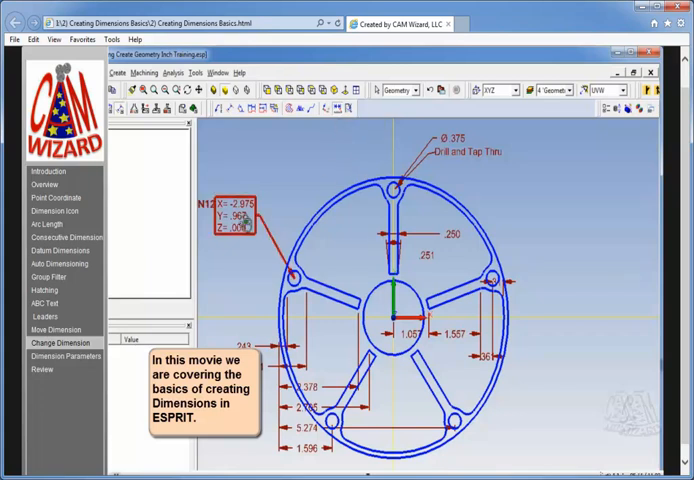
Step: Review the Text and Arrow settings in Dimensioning Parameters, then close the dialog
{"action": "left_click", "coordinate": [64, 356]}
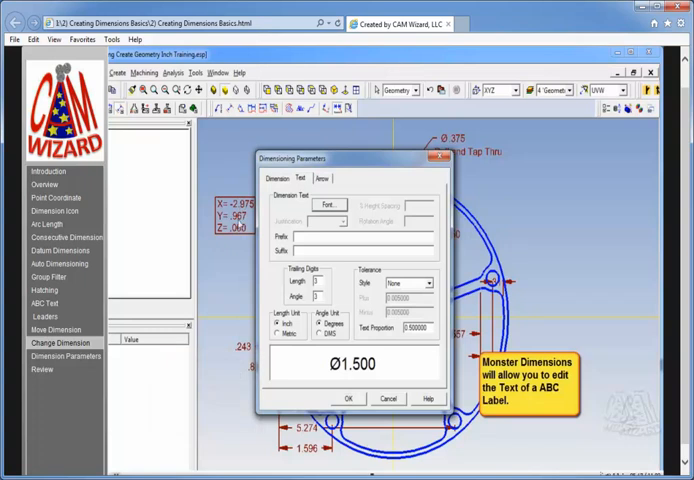
{"action": "left_click", "coordinate": [320, 178]}
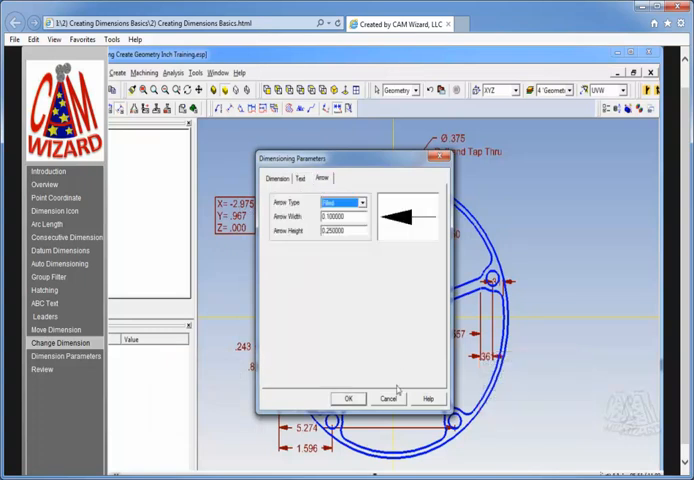
{"action": "left_click", "coordinate": [348, 398]}
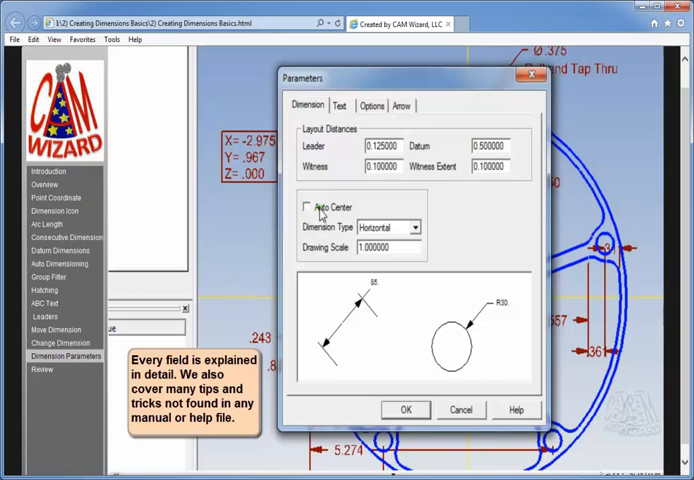
Step: Enable Auto Center, choose Horizontal as the dimension type, and review the Text settings
{"action": "left_click", "coordinate": [308, 208]}
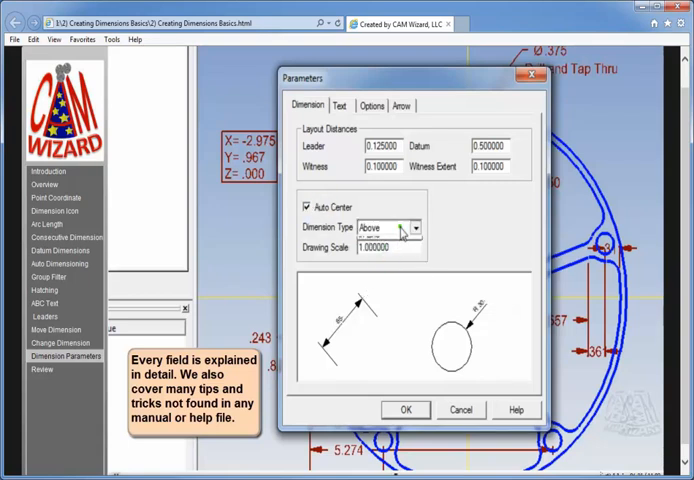
{"action": "left_click", "coordinate": [414, 228]}
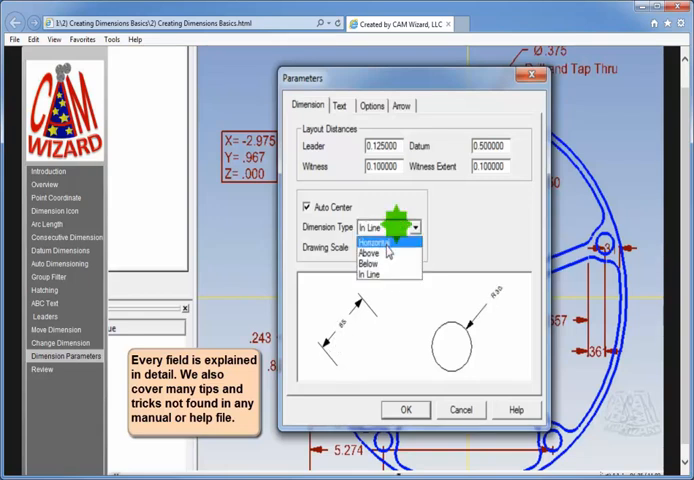
{"action": "left_click", "coordinate": [378, 240]}
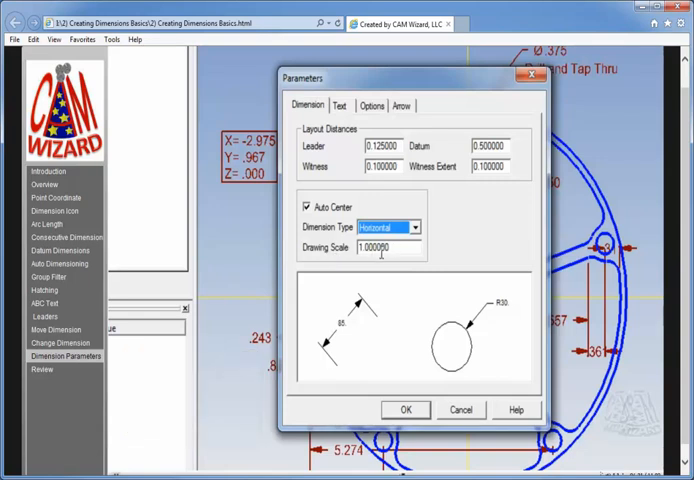
{"action": "left_click", "coordinate": [340, 104]}
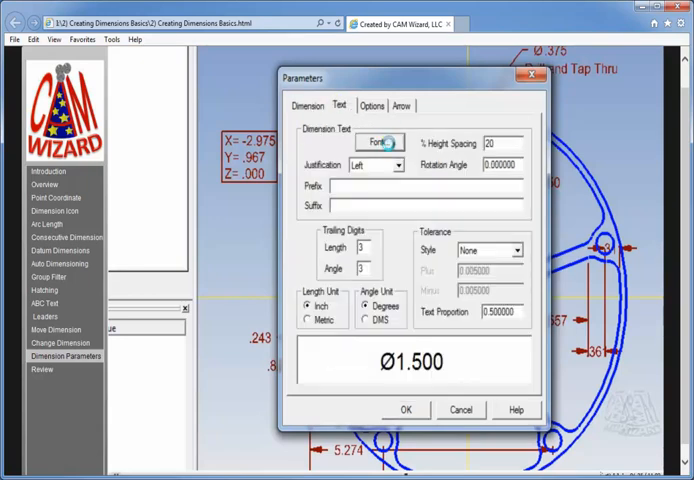
{"action": "left_click", "coordinate": [378, 142]}
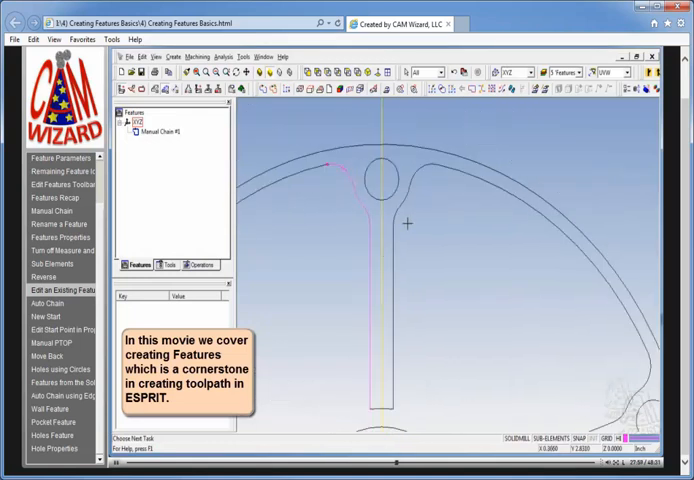
{"action": "mouse_move", "coordinate": [502, 96]}
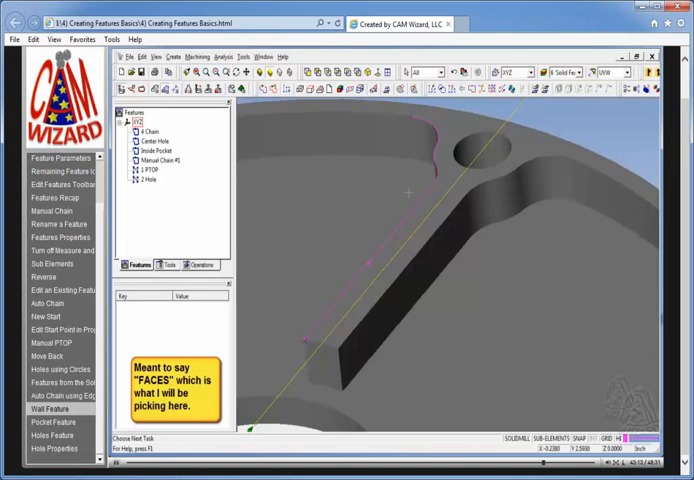
Step: Pick the long slot's end and side faces and confirm the Wall feature
{"action": "left_click", "coordinate": [536, 184]}
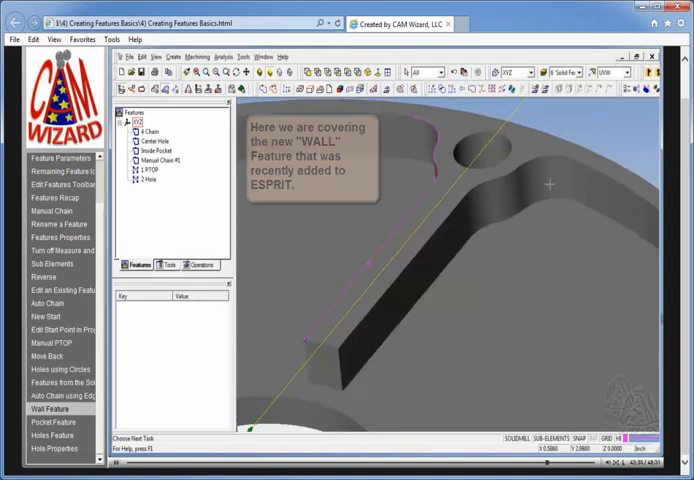
{"action": "left_click", "coordinate": [548, 160]}
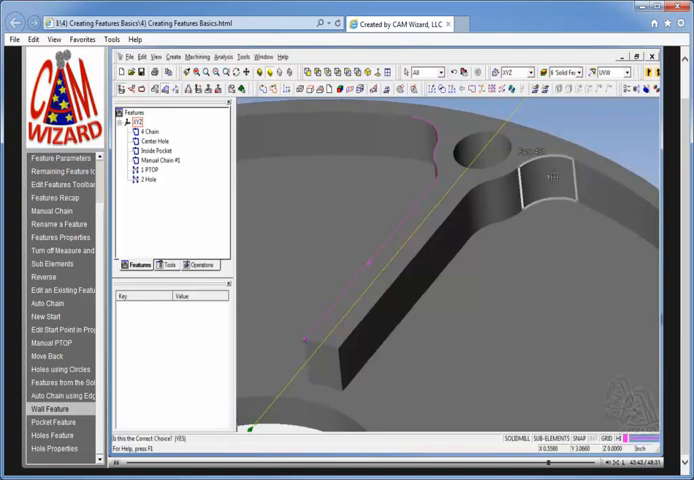
{"action": "left_click", "coordinate": [556, 178]}
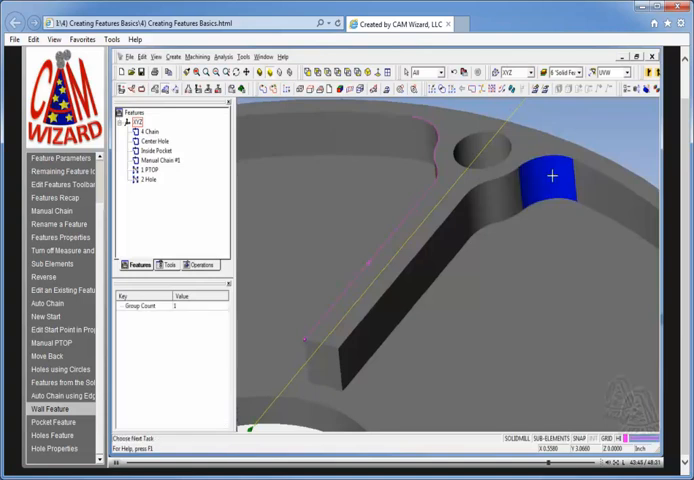
{"action": "key", "text": "ctrl"}
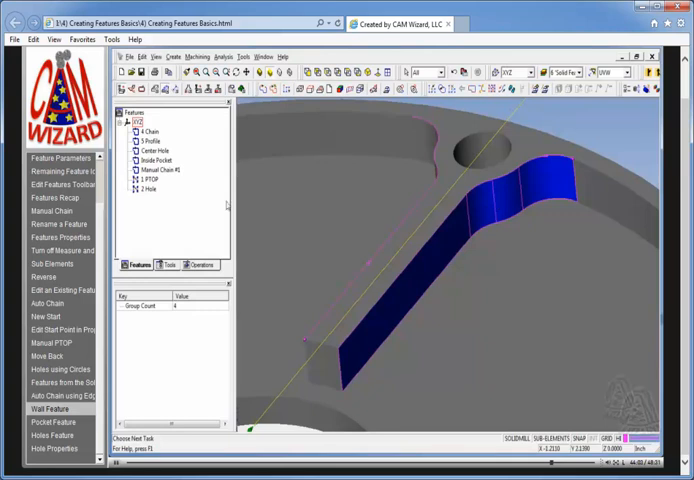
{"action": "left_click", "coordinate": [152, 132]}
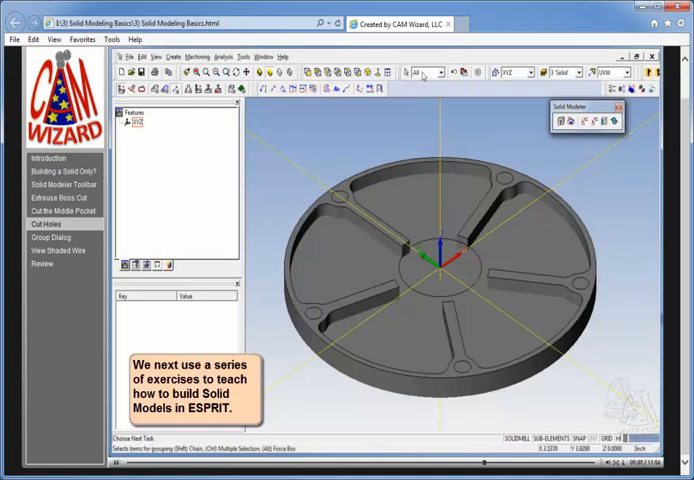
{"action": "left_click", "coordinate": [428, 72]}
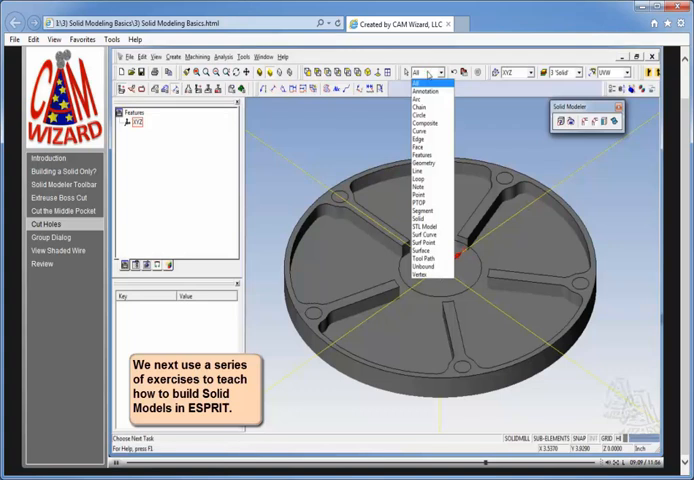
{"action": "left_click", "coordinate": [428, 72]}
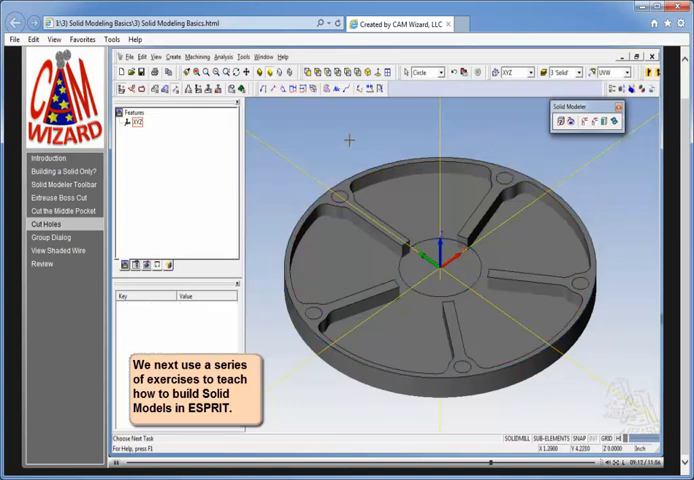
{"action": "left_click", "coordinate": [428, 72]}
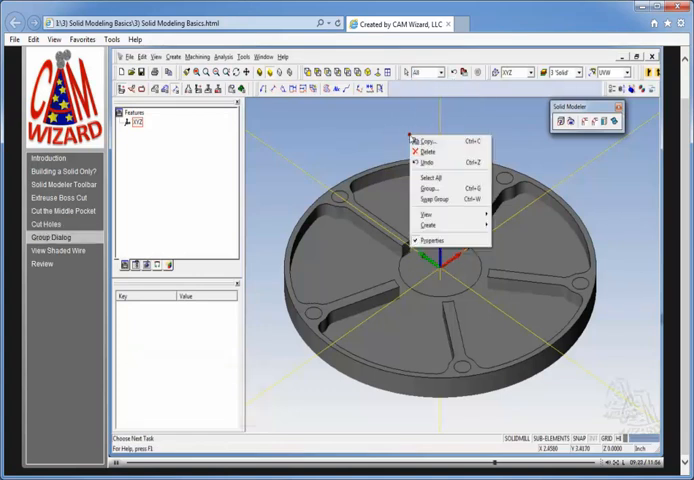
Step: Group the plate's small hole edges and centre circle via the Group criteria dialog
{"action": "left_click", "coordinate": [424, 188]}
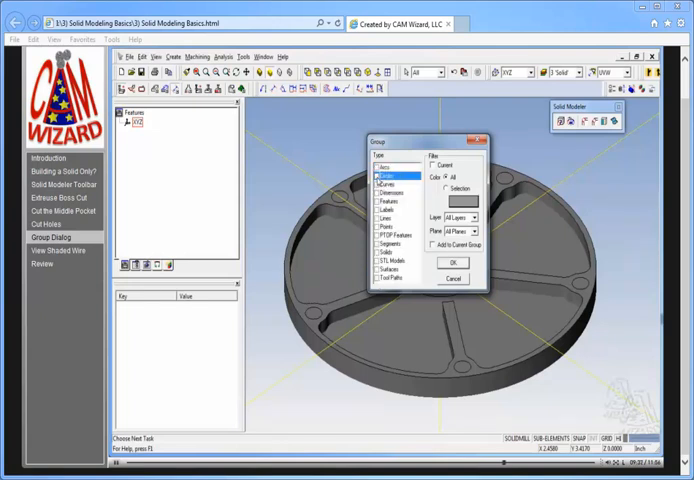
{"action": "left_click", "coordinate": [442, 262]}
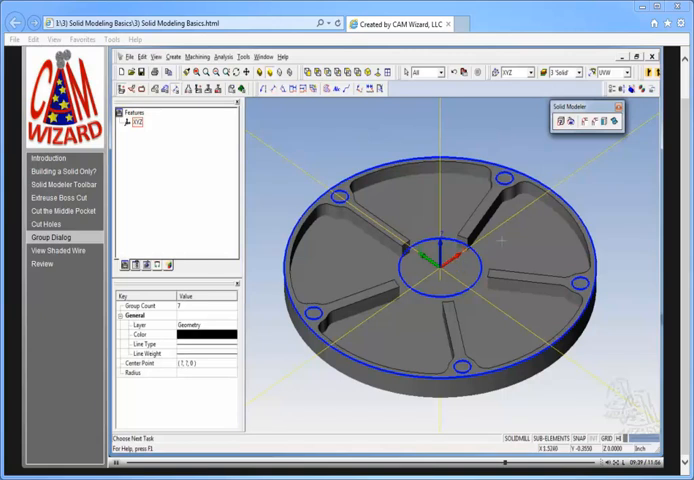
{"action": "mouse_move", "coordinate": [302, 196]}
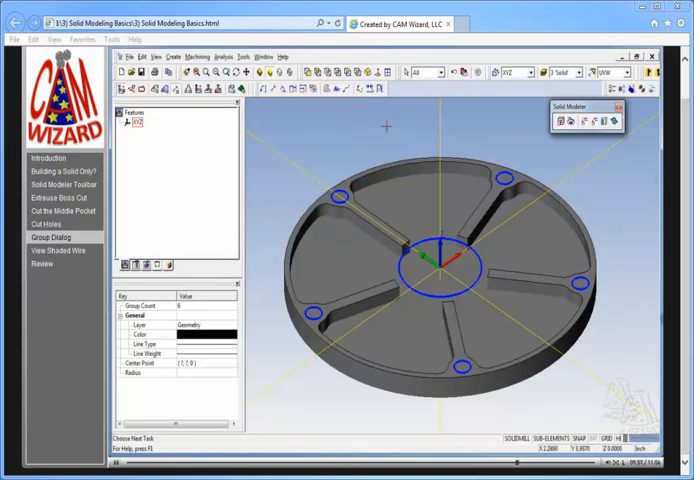
{"action": "left_click", "coordinate": [430, 72]}
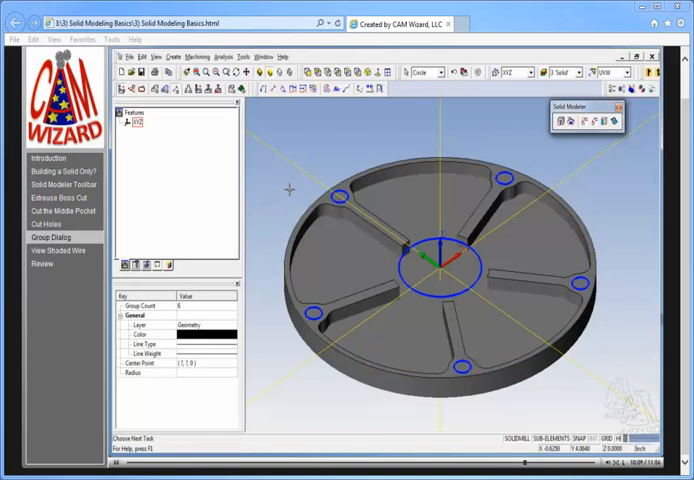
{"action": "mouse_move", "coordinate": [350, 204]}
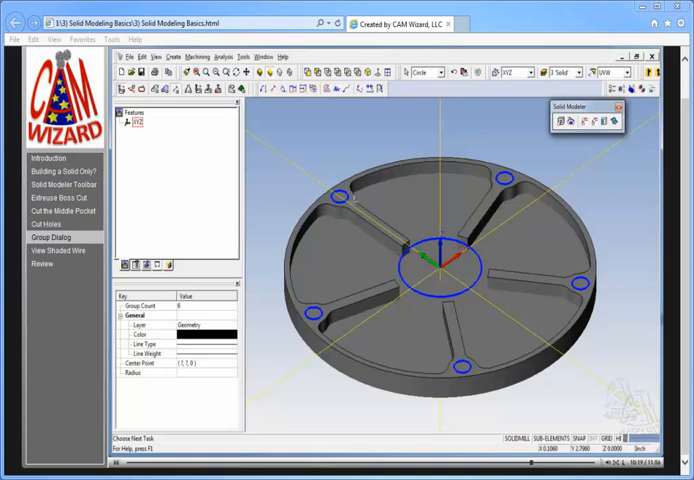
{"action": "mouse_move", "coordinate": [430, 100]}
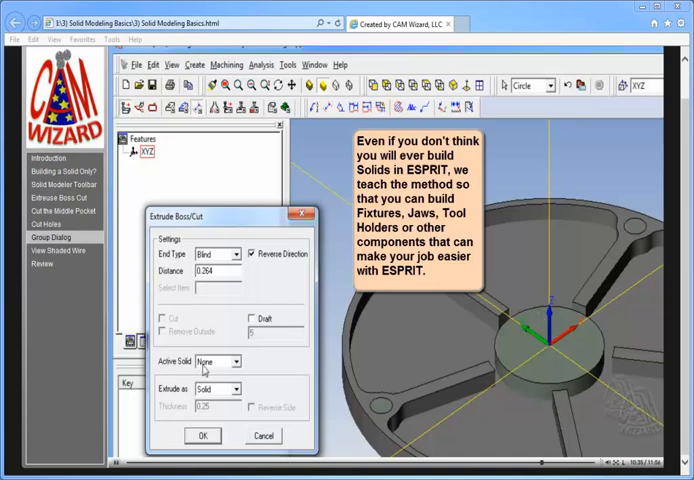
Step: Cut the grouped circles Through All into Body 1 as the active solid
{"action": "left_click", "coordinate": [232, 360]}
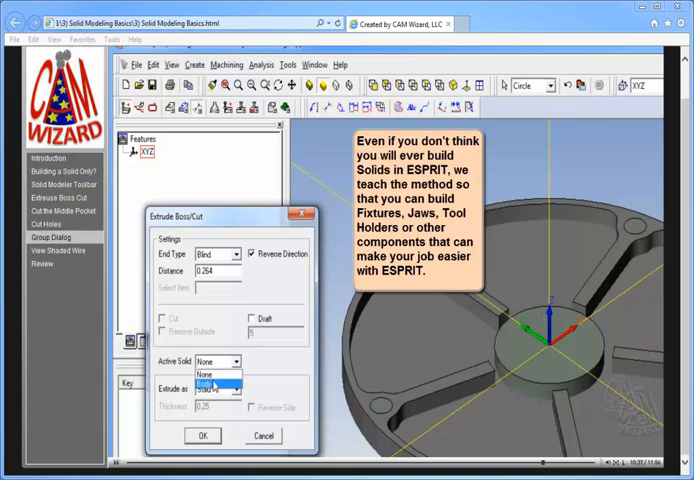
{"action": "left_click", "coordinate": [210, 384]}
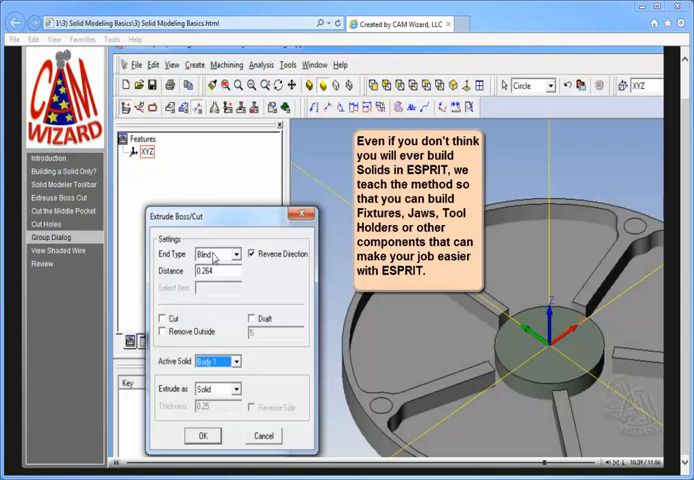
{"action": "left_click", "coordinate": [232, 254]}
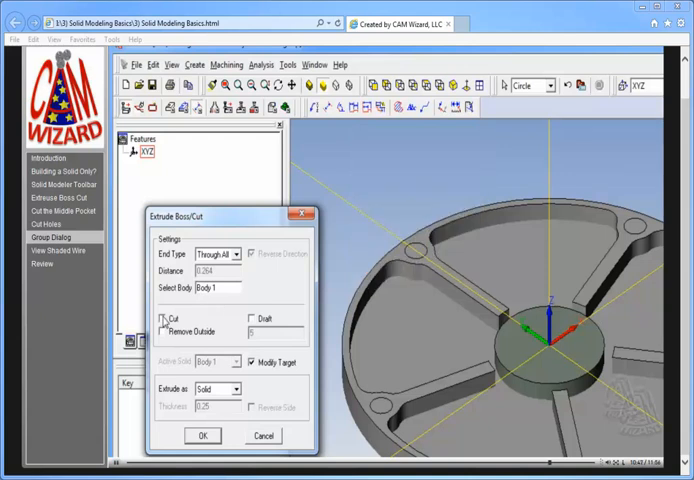
{"action": "left_click", "coordinate": [164, 318]}
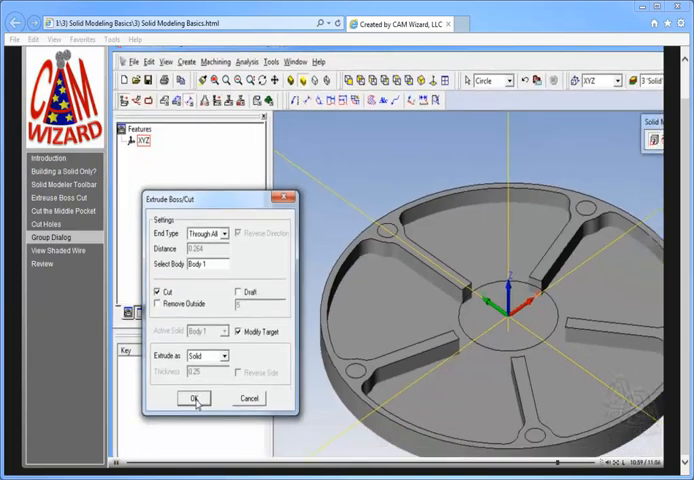
{"action": "left_click", "coordinate": [192, 398]}
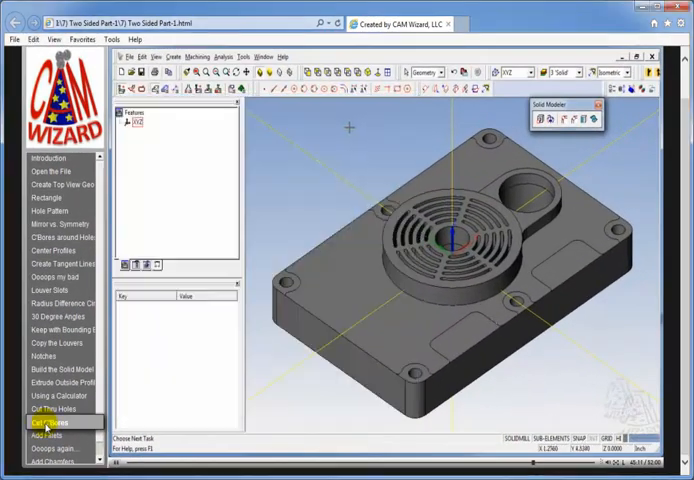
Step: Display the two-sided part's dimensioned reference drawing beside the solid
{"action": "left_click", "coordinate": [56, 422]}
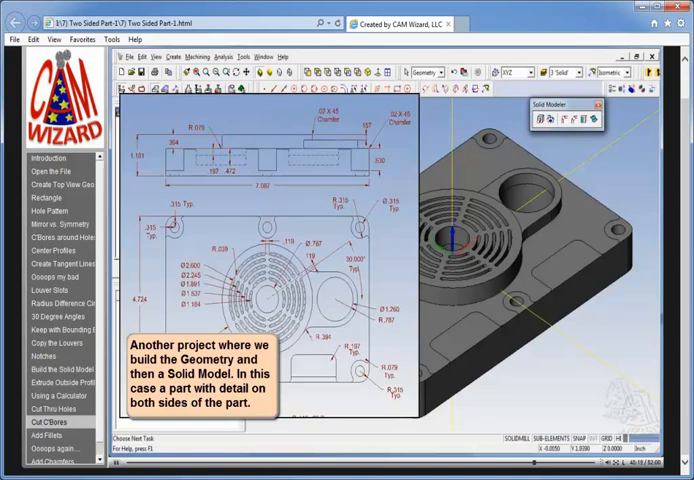
{"action": "mouse_move", "coordinate": [452, 370]}
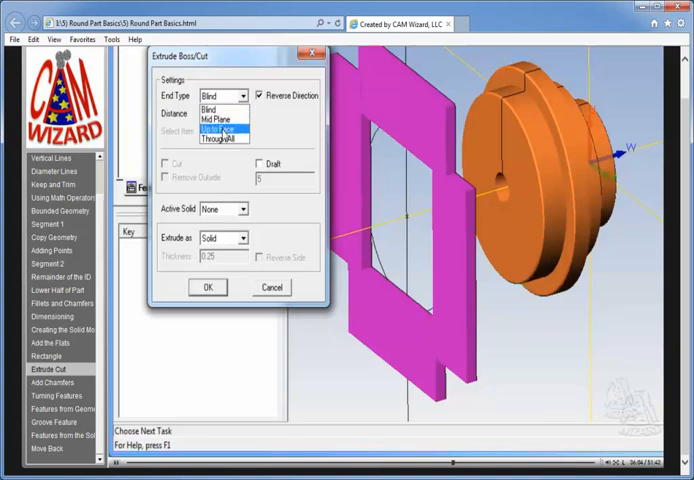
Step: Cut the box profile with End Type Up to Face against the selected face
{"action": "left_click", "coordinate": [210, 128]}
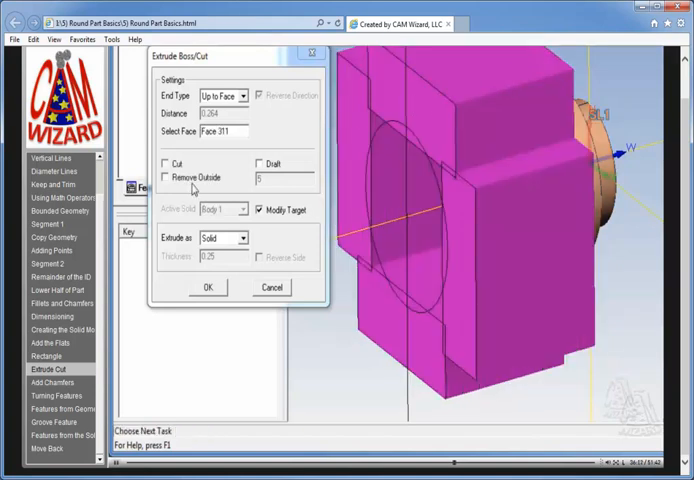
{"action": "left_click", "coordinate": [164, 162]}
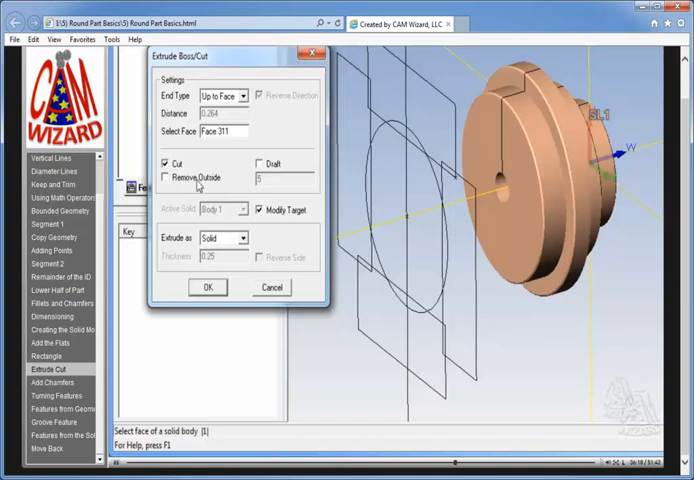
{"action": "mouse_move", "coordinate": [420, 188]}
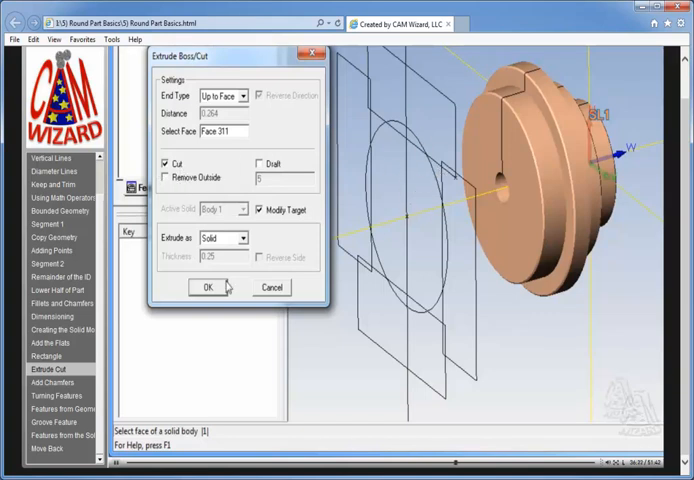
{"action": "left_click", "coordinate": [210, 288]}
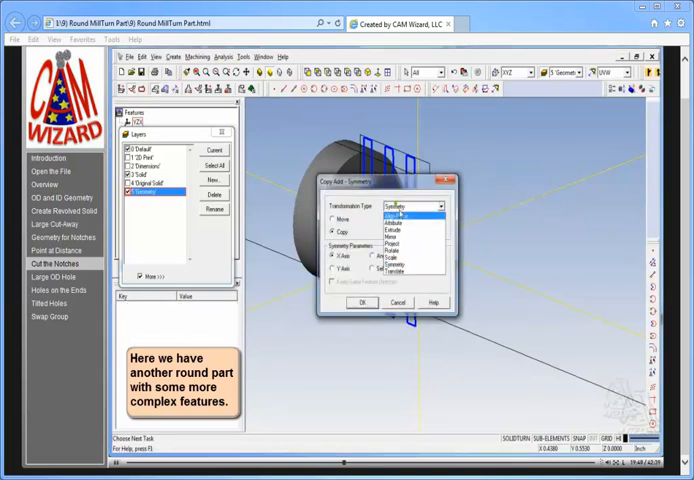
Step: Rotate-copy the notch profile around the part, then cut the notches with Extrude Cut
{"action": "left_click", "coordinate": [410, 214]}
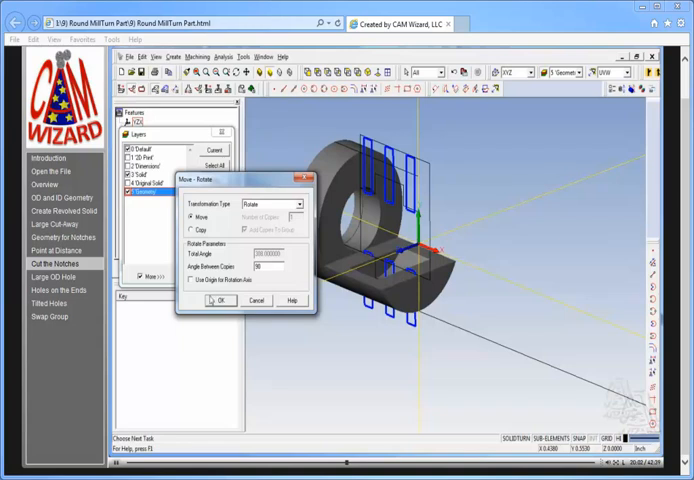
{"action": "left_click", "coordinate": [218, 300]}
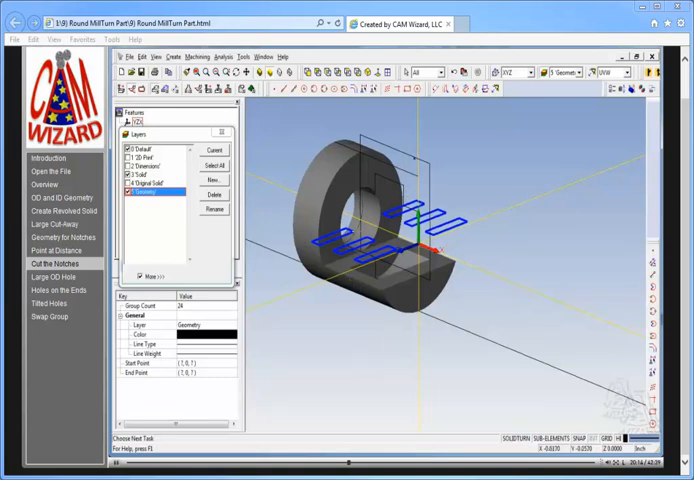
{"action": "mouse_move", "coordinate": [488, 132]}
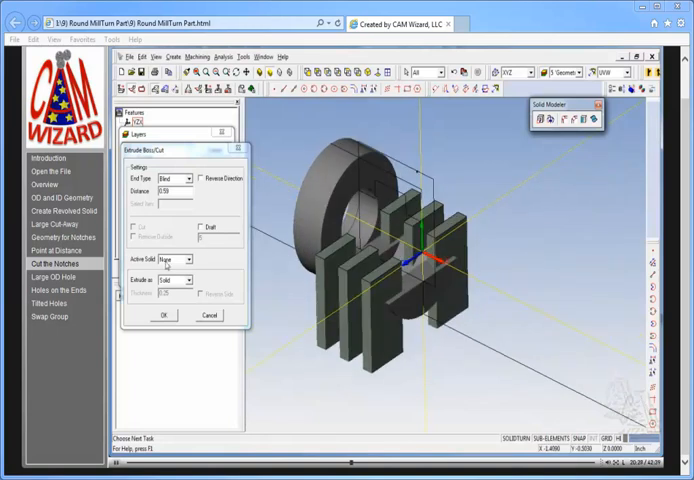
{"action": "left_click", "coordinate": [172, 258]}
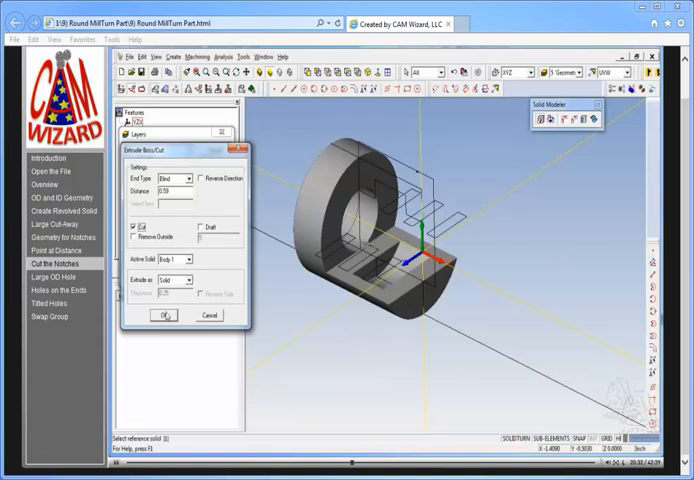
{"action": "left_click", "coordinate": [162, 316]}
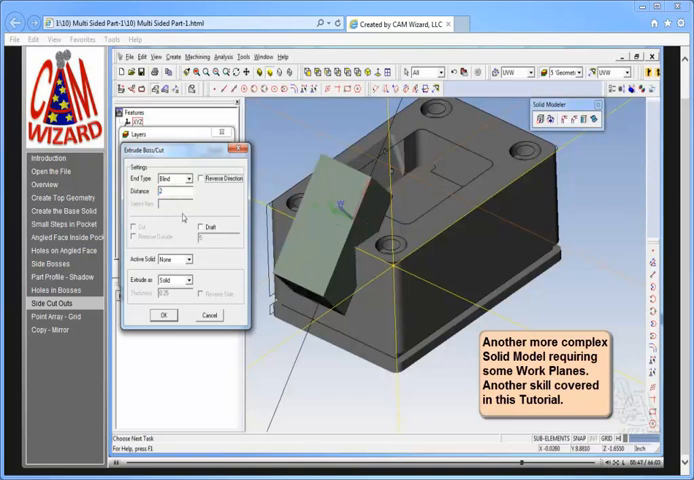
Step: Create a work plane on the block's angled face for the extrusion
{"action": "left_click", "coordinate": [186, 260]}
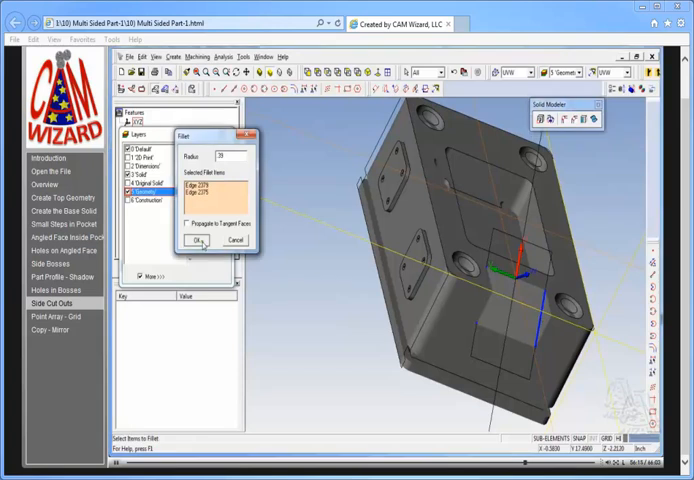
Step: Apply the fillet to the selected edges of the multi-sided part
{"action": "left_click", "coordinate": [192, 244]}
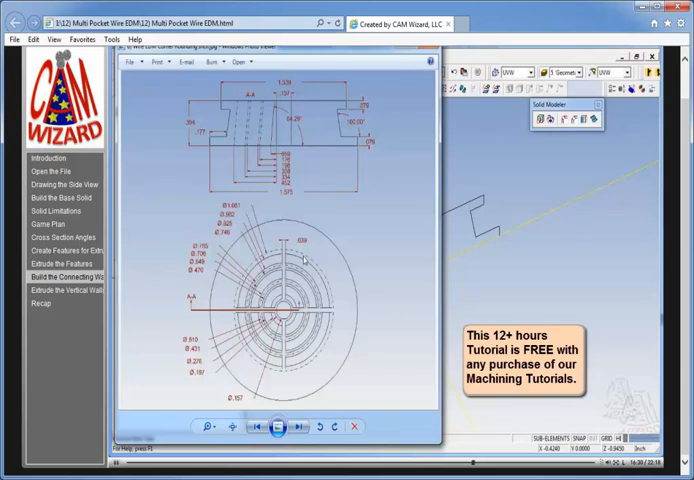
{"action": "mouse_move", "coordinate": [304, 260]}
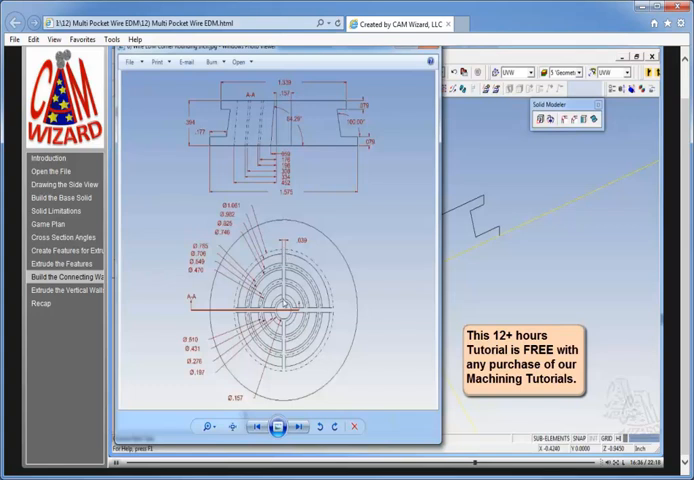
{"action": "mouse_move", "coordinate": [296, 340]}
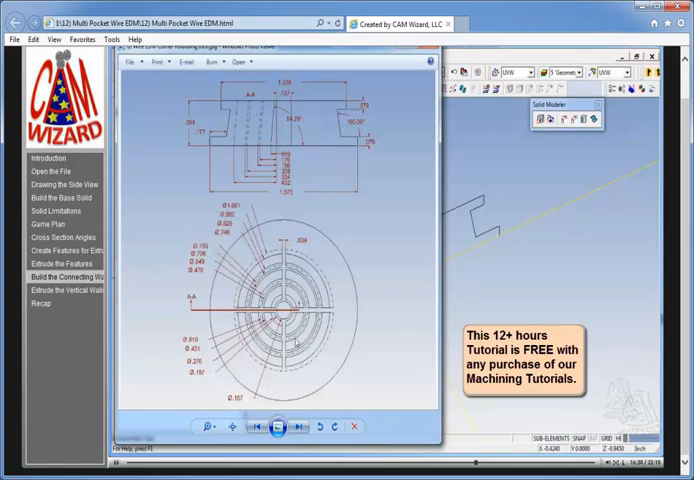